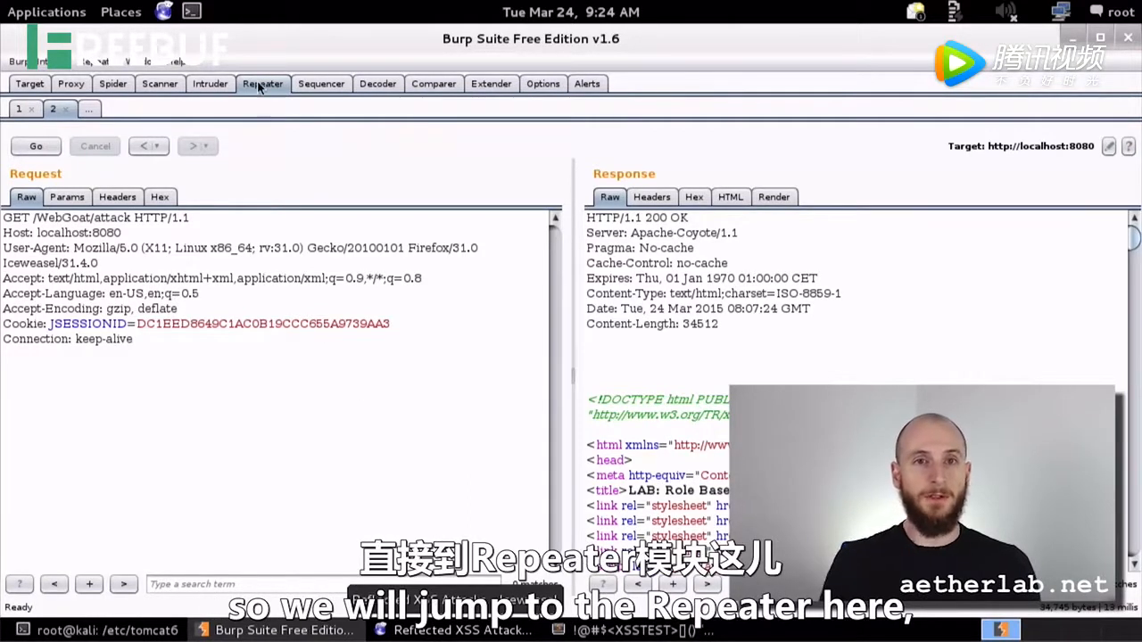
Resend the WebGoat request in Repeater and get a 200 OK, 34557-byte response
click(263, 83)
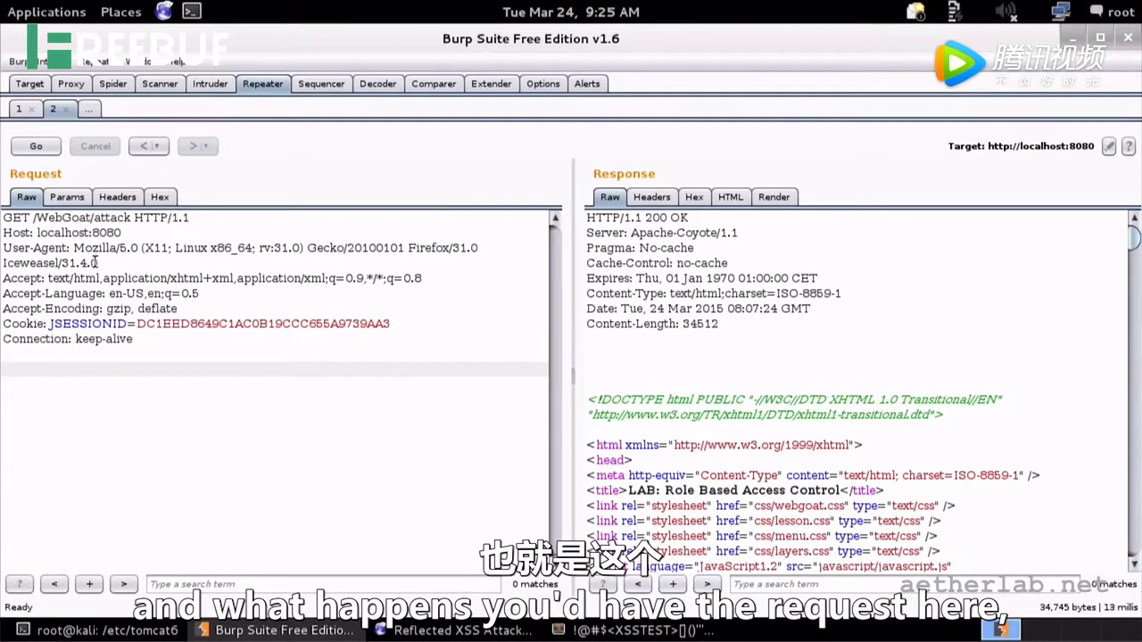
mouse_move(190, 397)
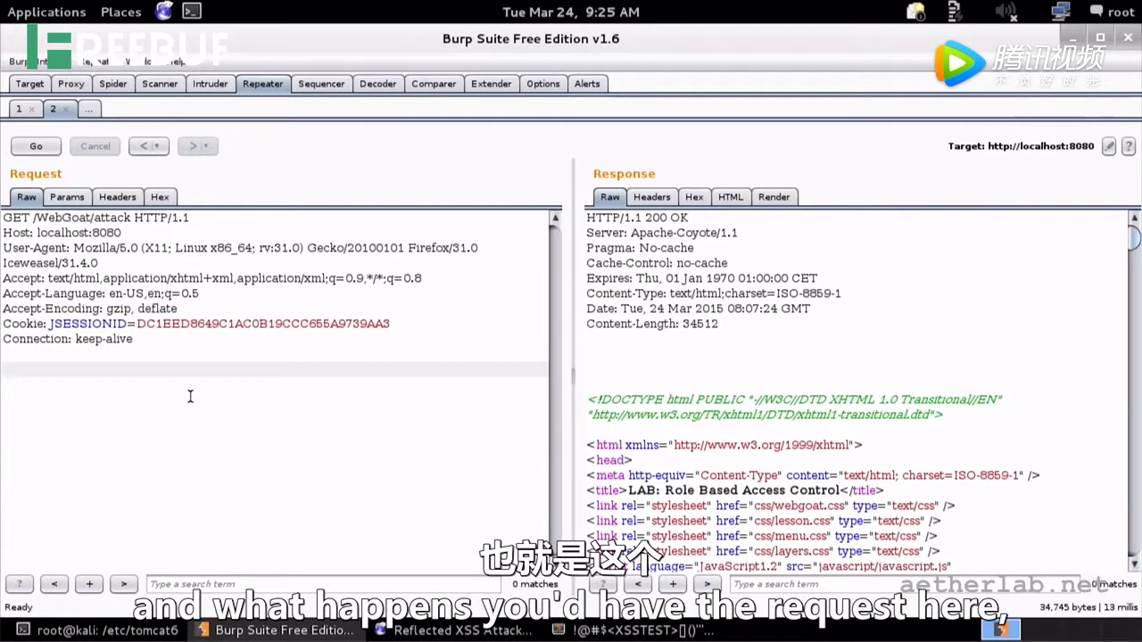
click(36, 146)
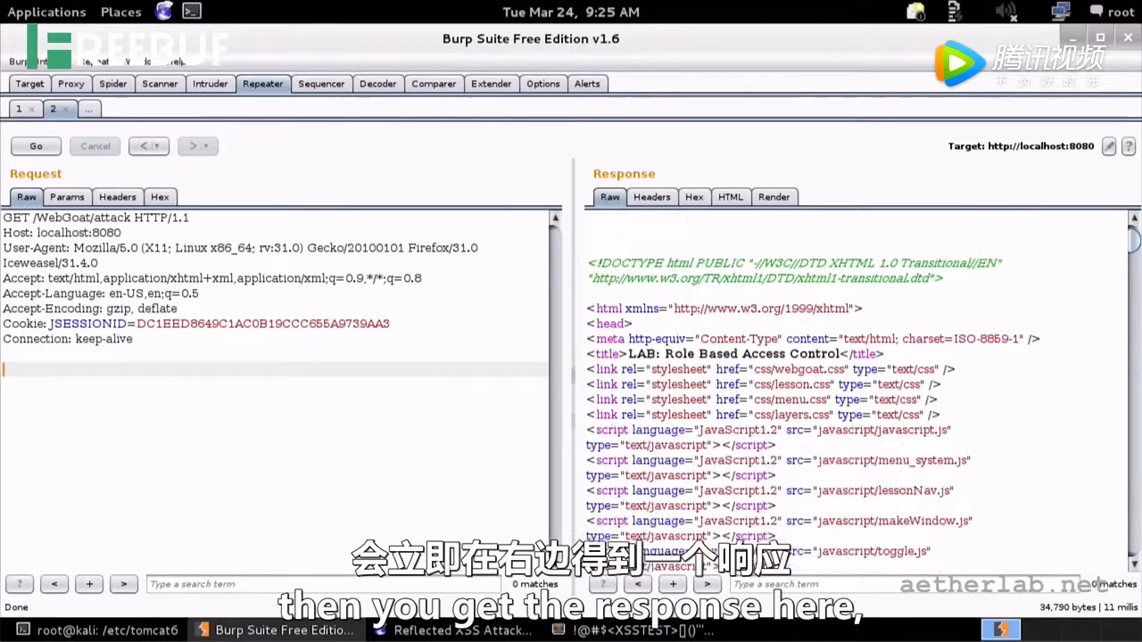
scroll(down, 3)
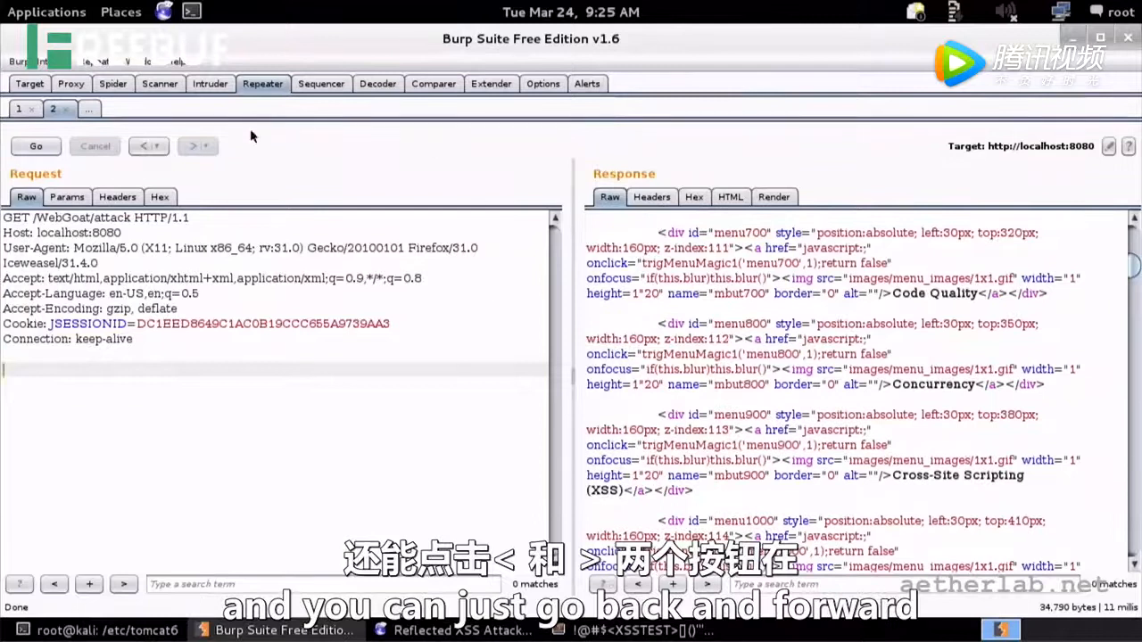
click(144, 146)
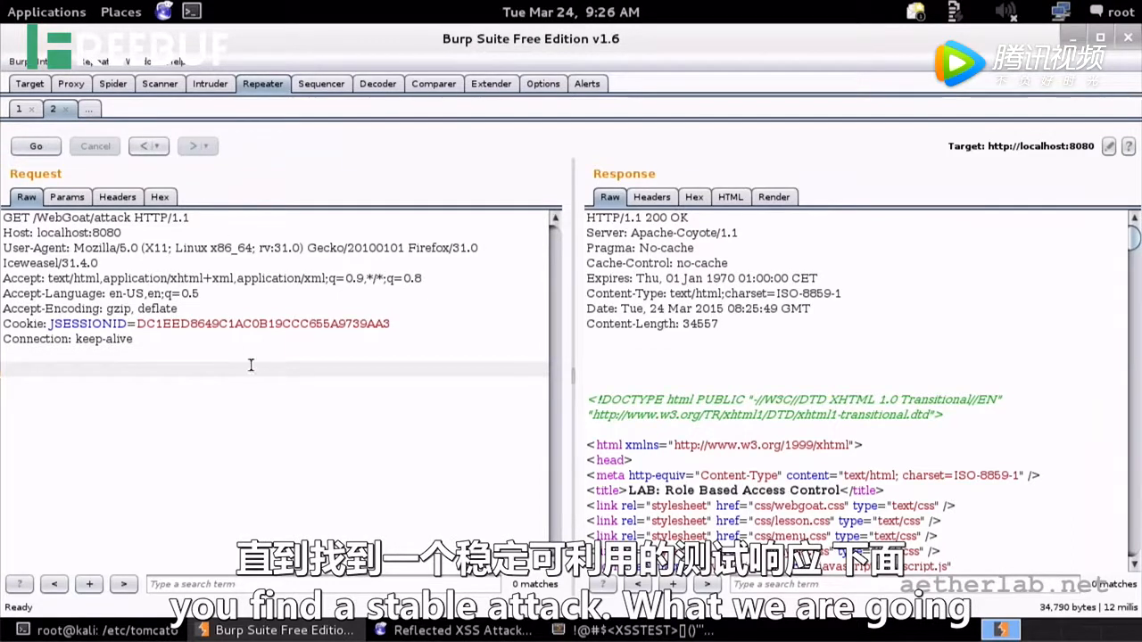
mouse_move(366, 547)
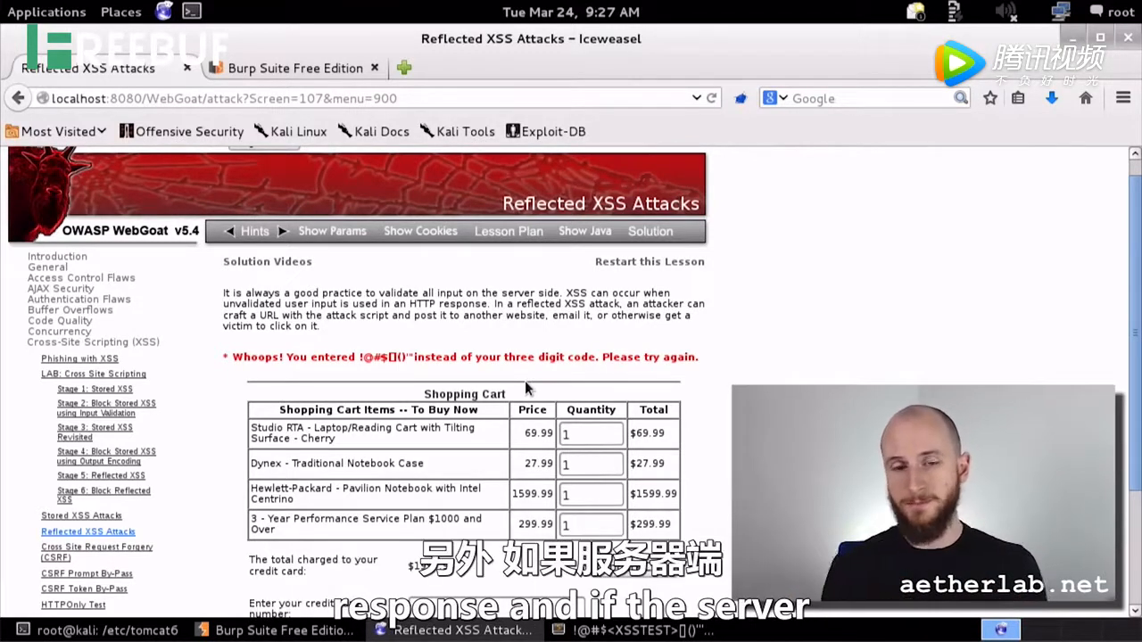
Scroll the Reflected XSS cart form to check the $0.00 totals and card number
scroll(down, 3)
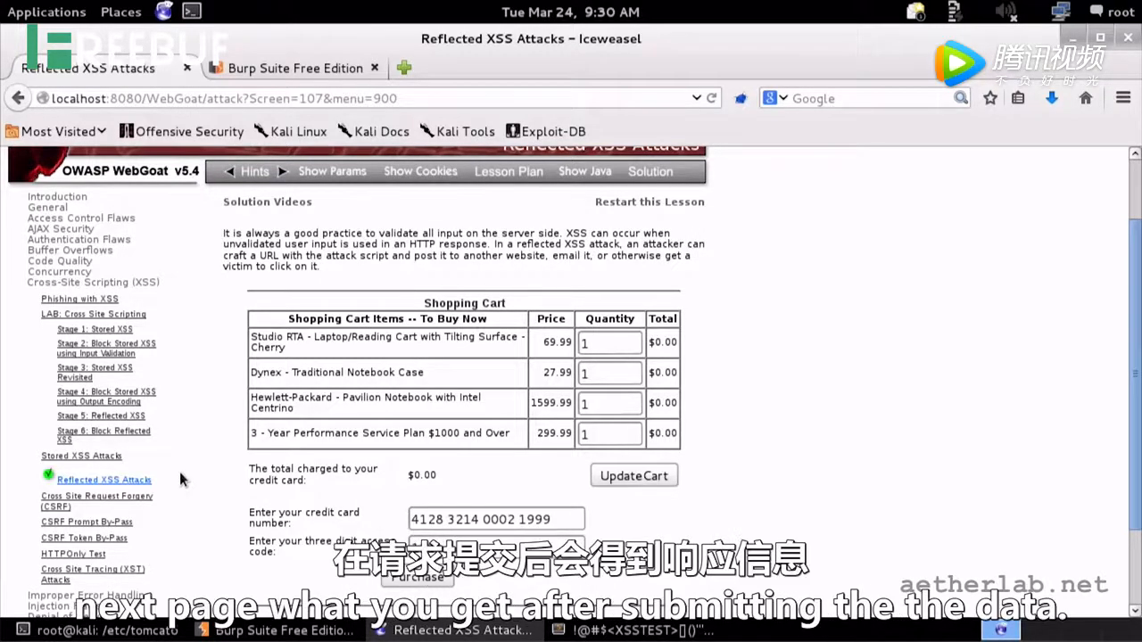
mouse_move(455, 504)
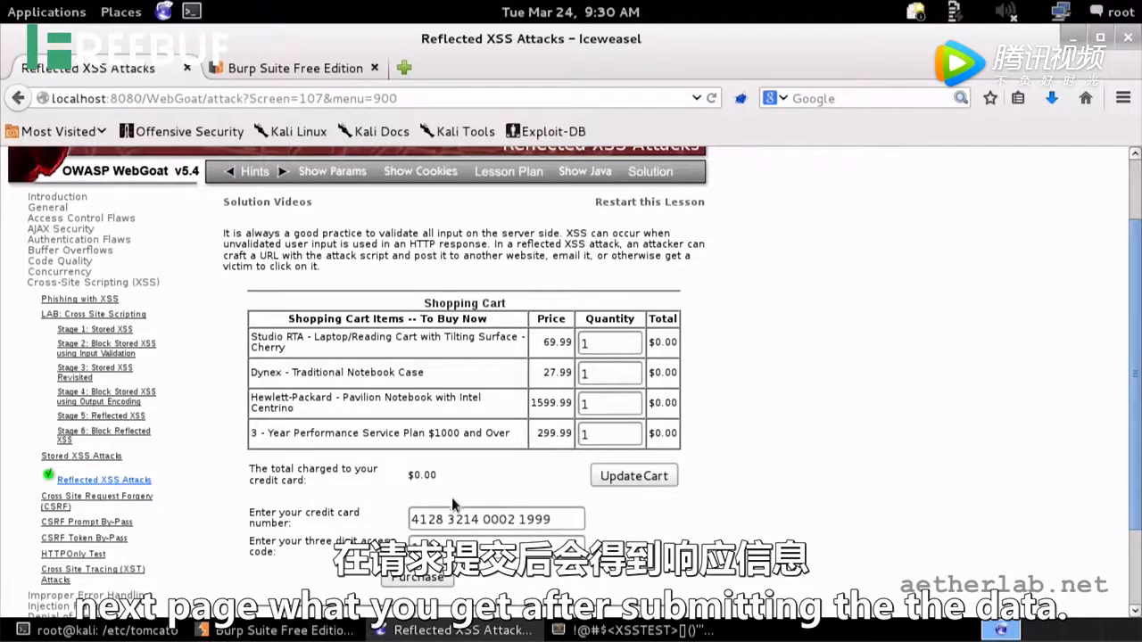
mouse_move(730, 326)
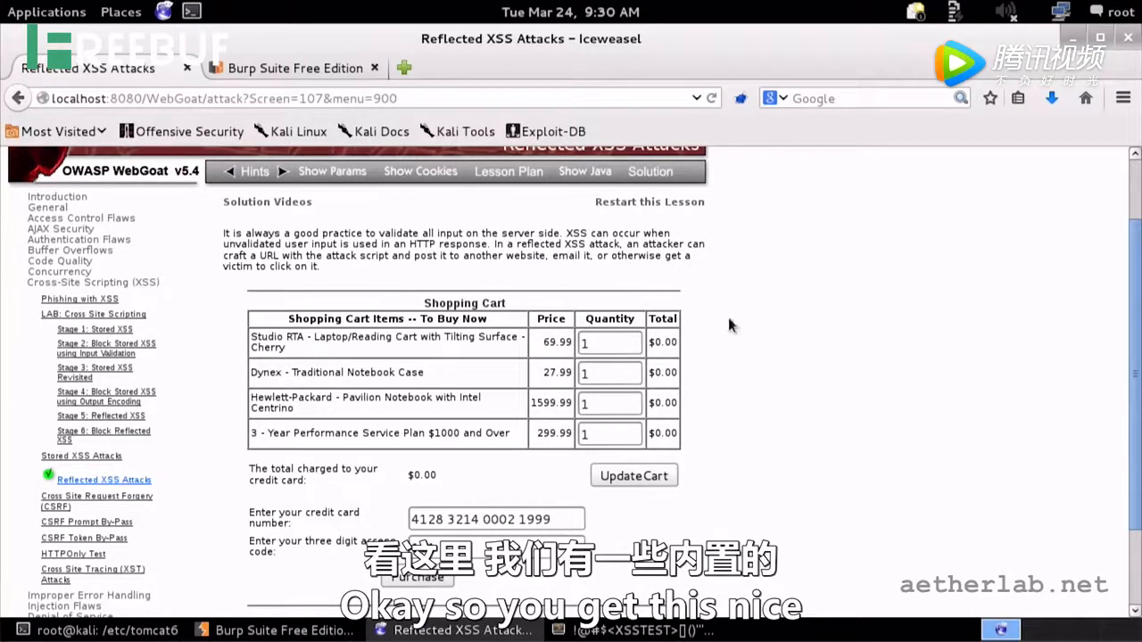
mouse_move(413, 361)
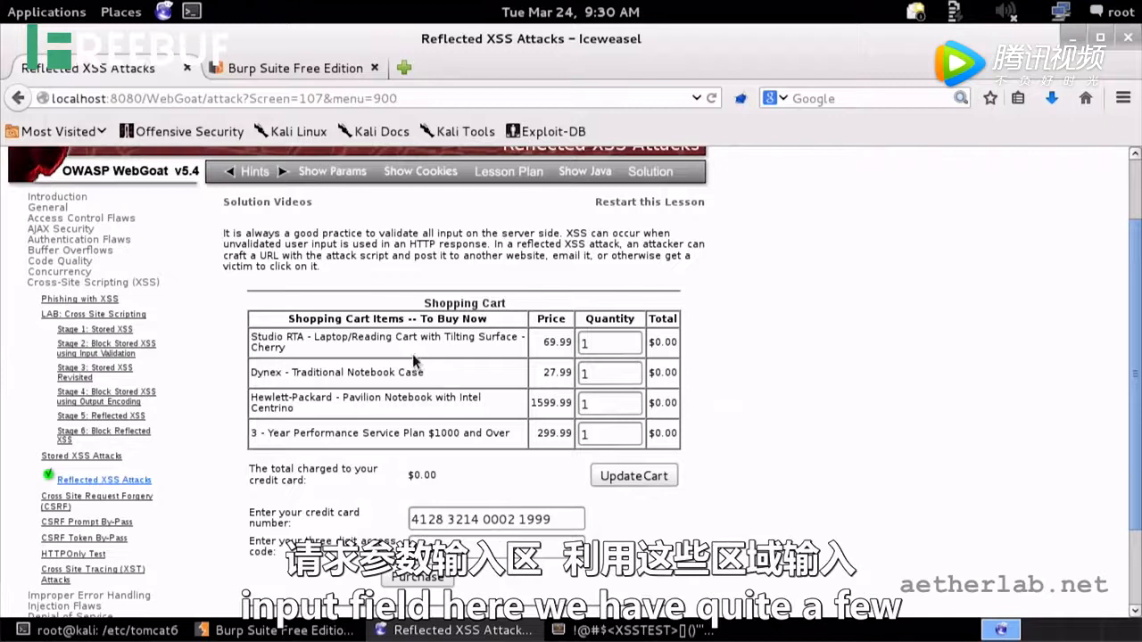